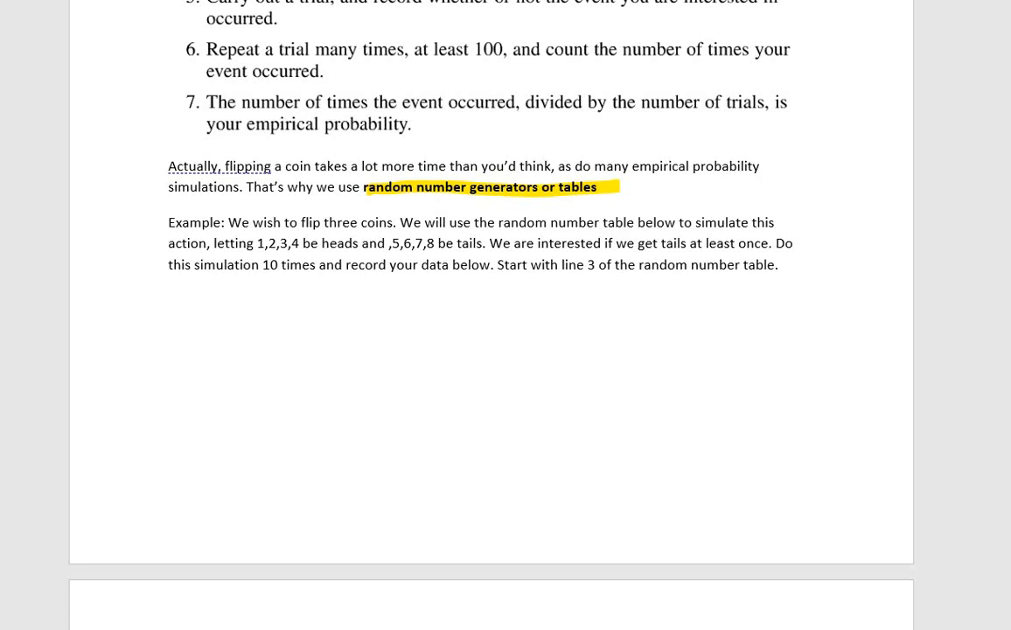
Highlight heads digits 1,2,3,4 in yellow and tails digits 5,6,7,8 in blue in the example
scroll(down, 3)
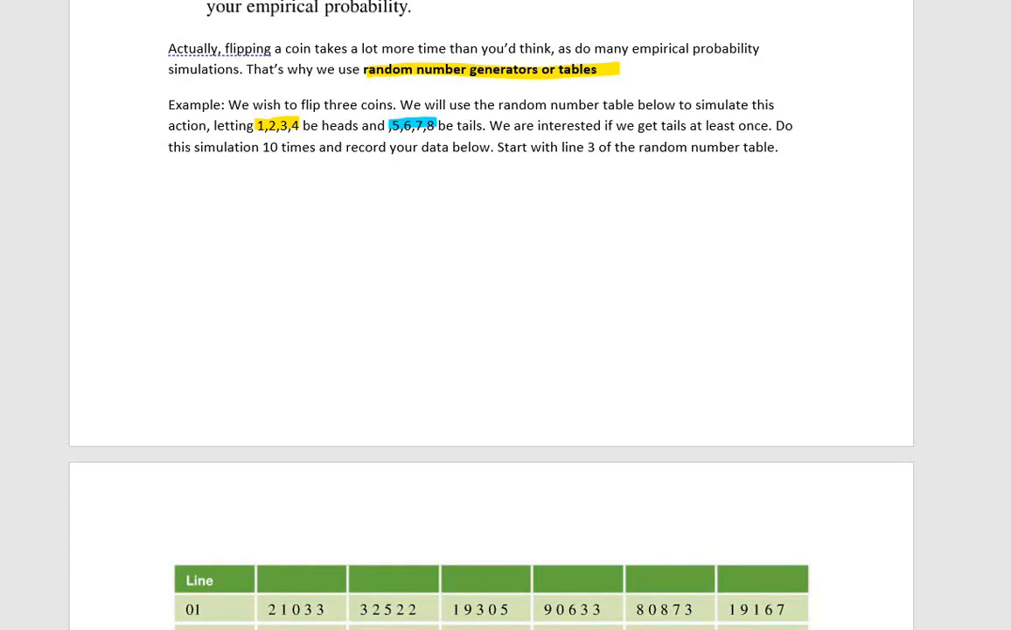
Scroll to the random number table and draw an arrow beside line 03 as the starting row
scroll(down, 3)
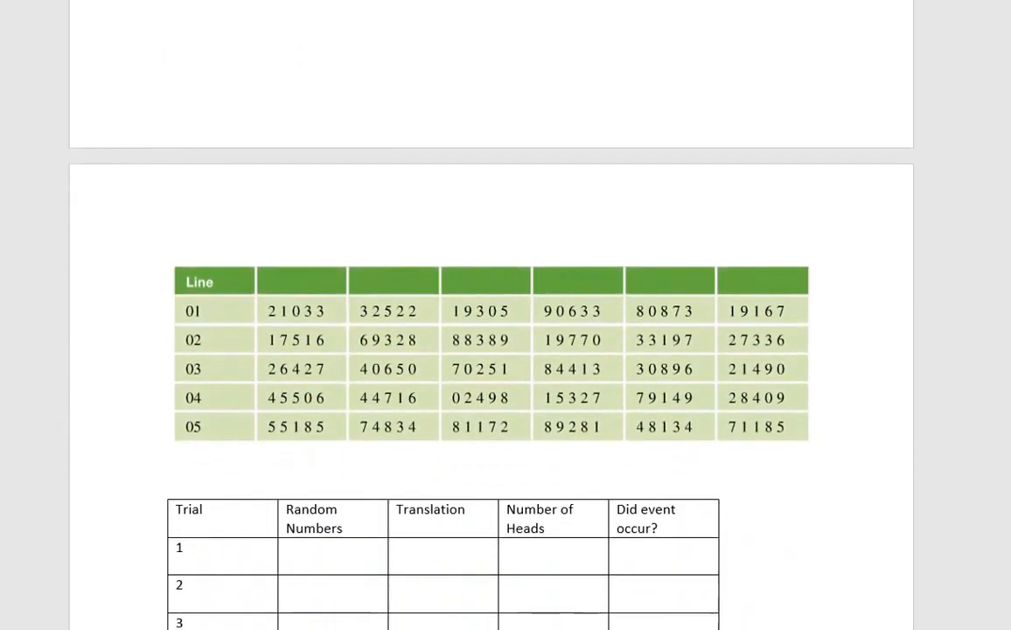
scroll(down, 3)
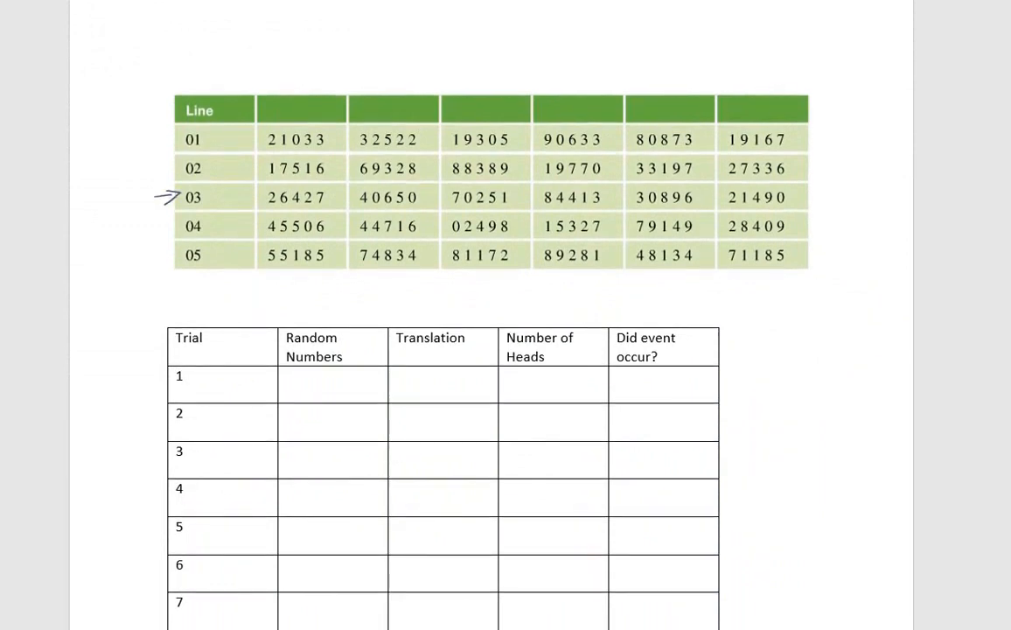
scroll(up, 3)
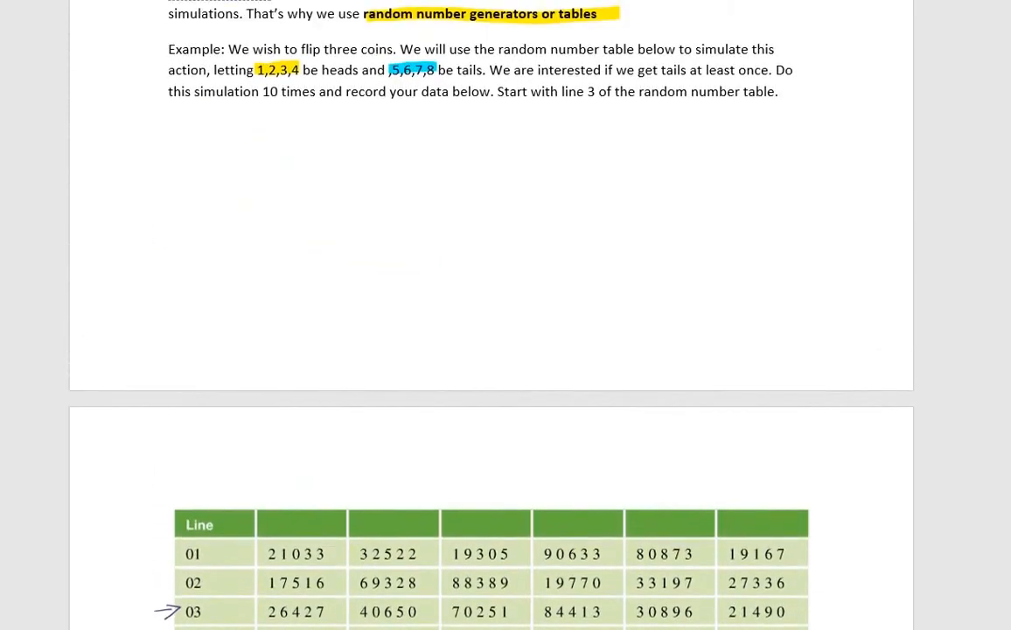
scroll(down, 3)
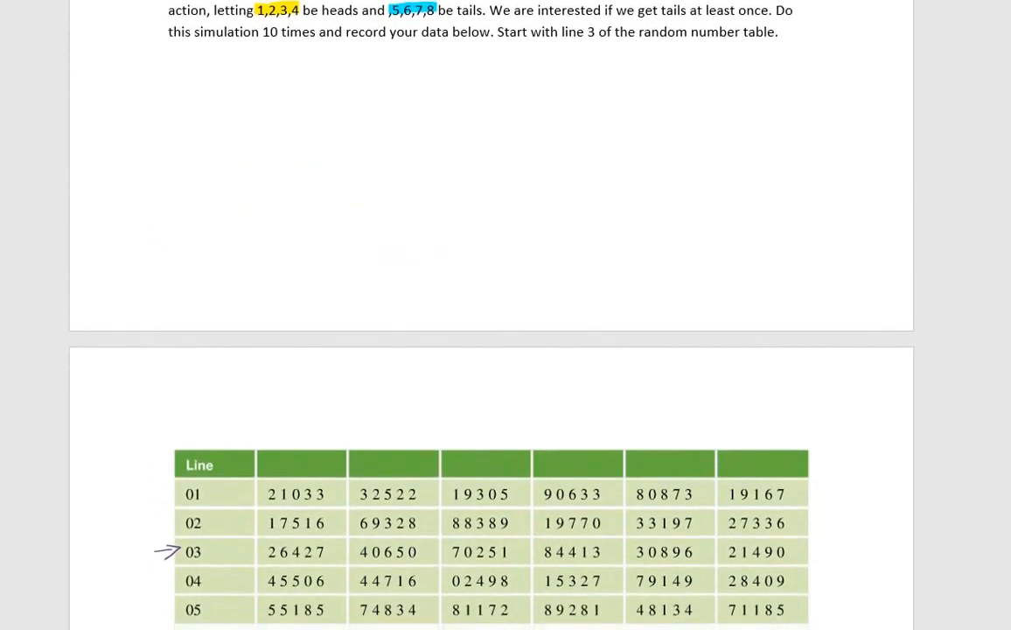
scroll(down, 3)
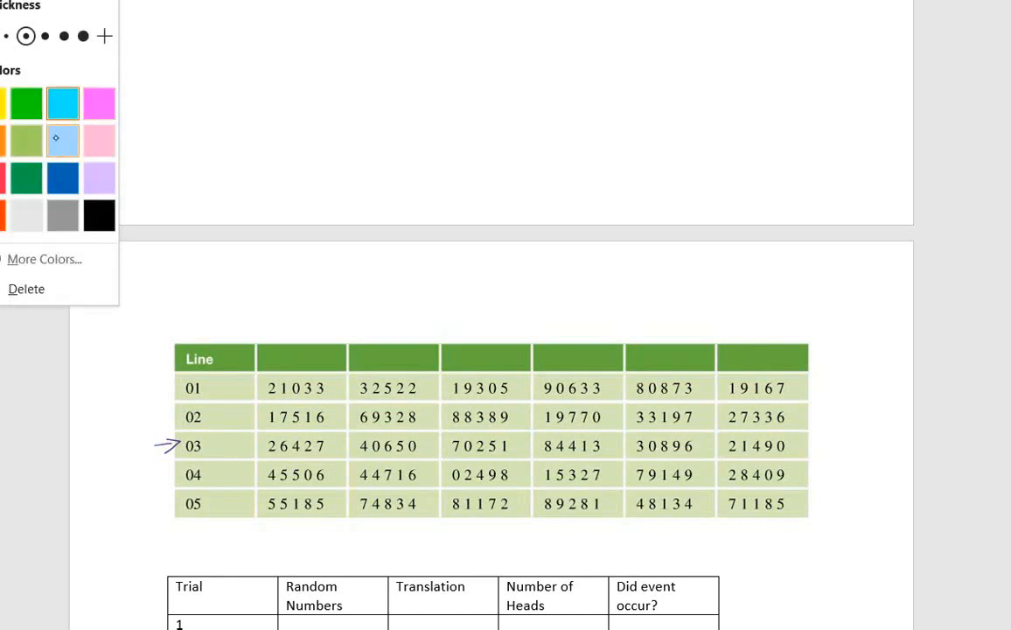
With pink ink, write trial 1's random number 26... and note 1-4 H, 5-8 T beside it
click(98, 104)
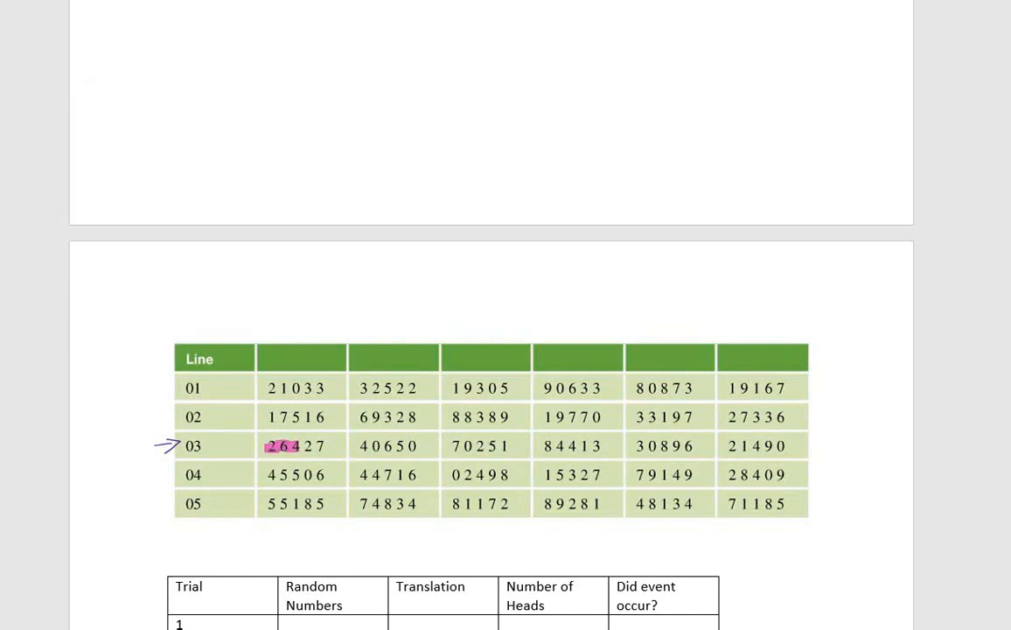
scroll(down, 3)
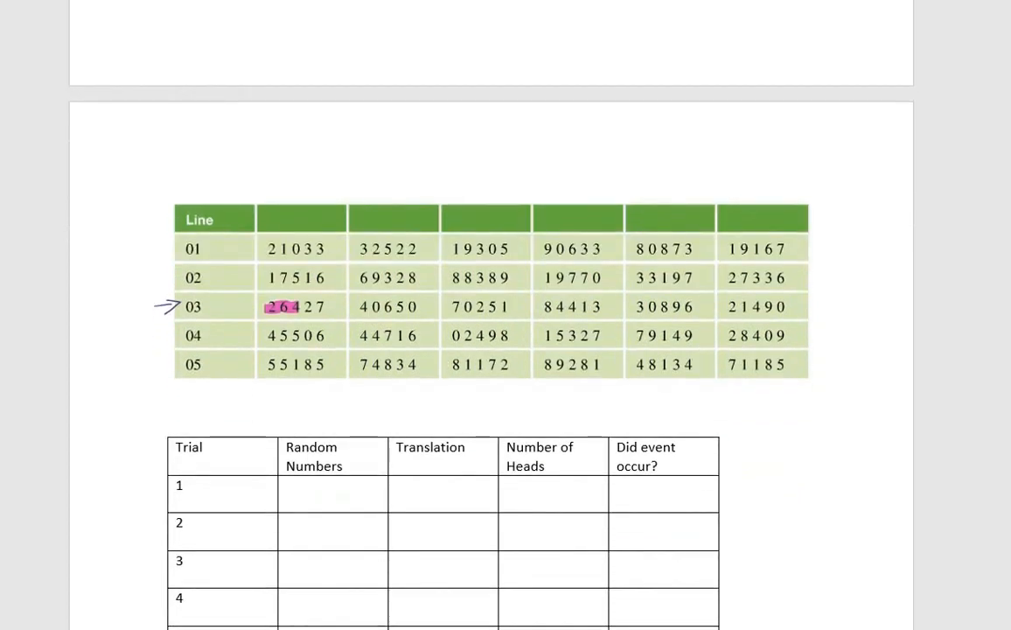
text(26)
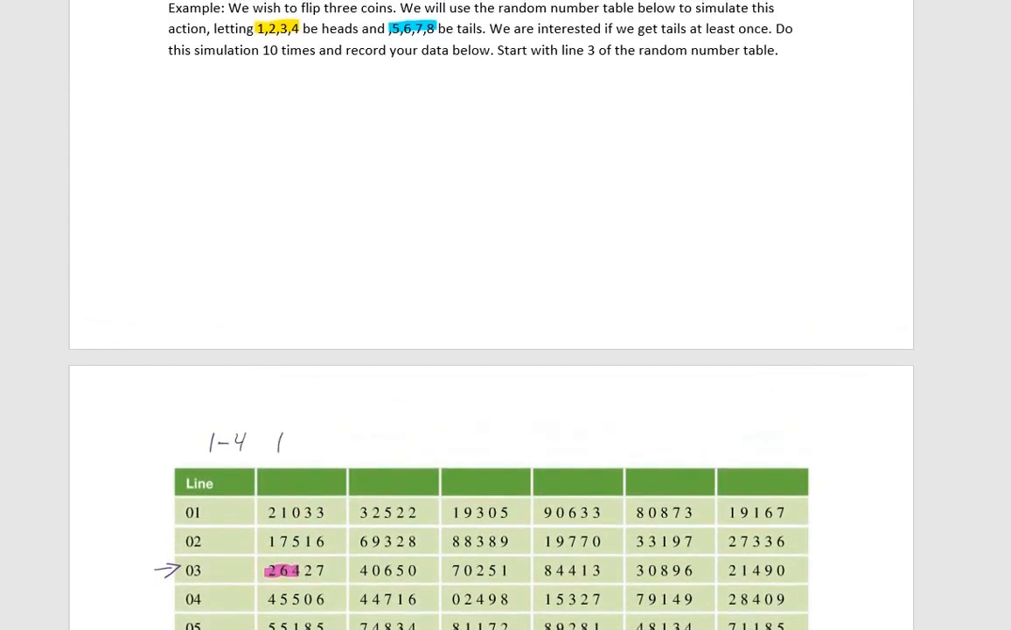
text(H)
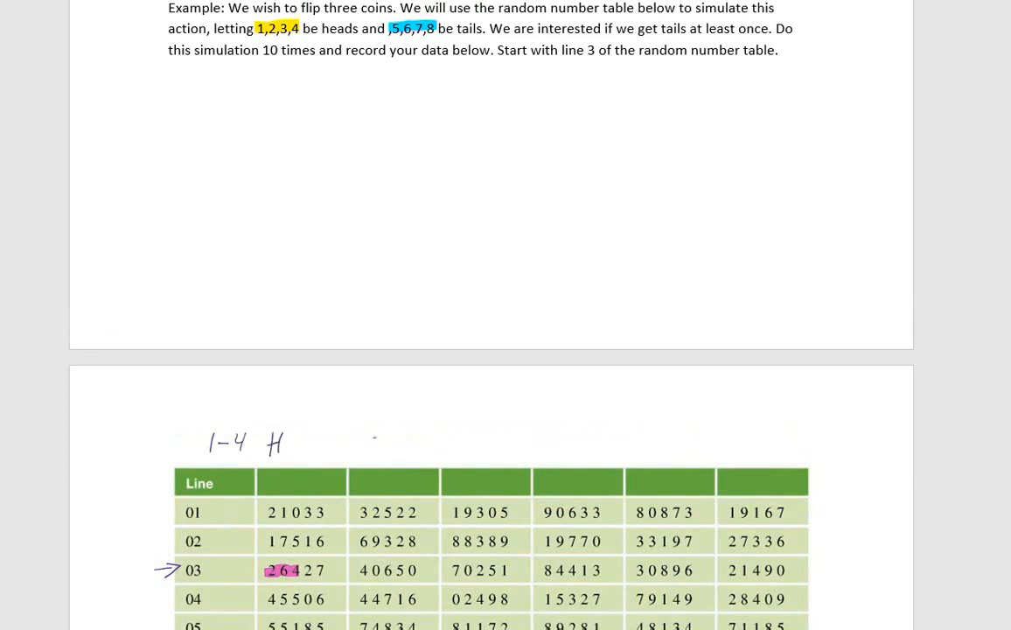
text(5-8 T)
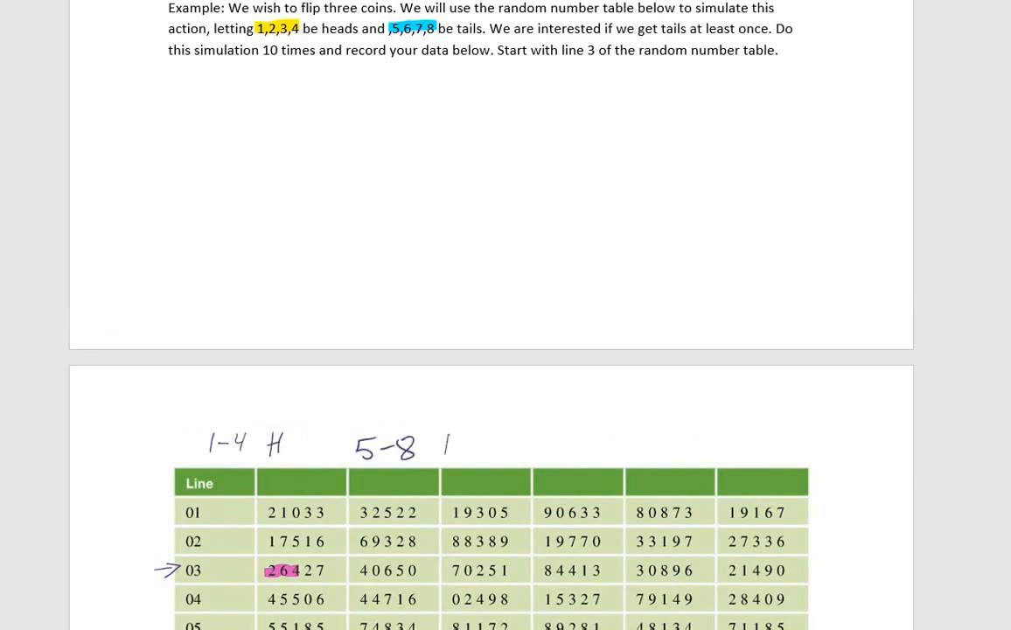
Complete trial 1 as HTH, 1 tail, relabelling the Heads column as 'tails'
scroll(down, 3)
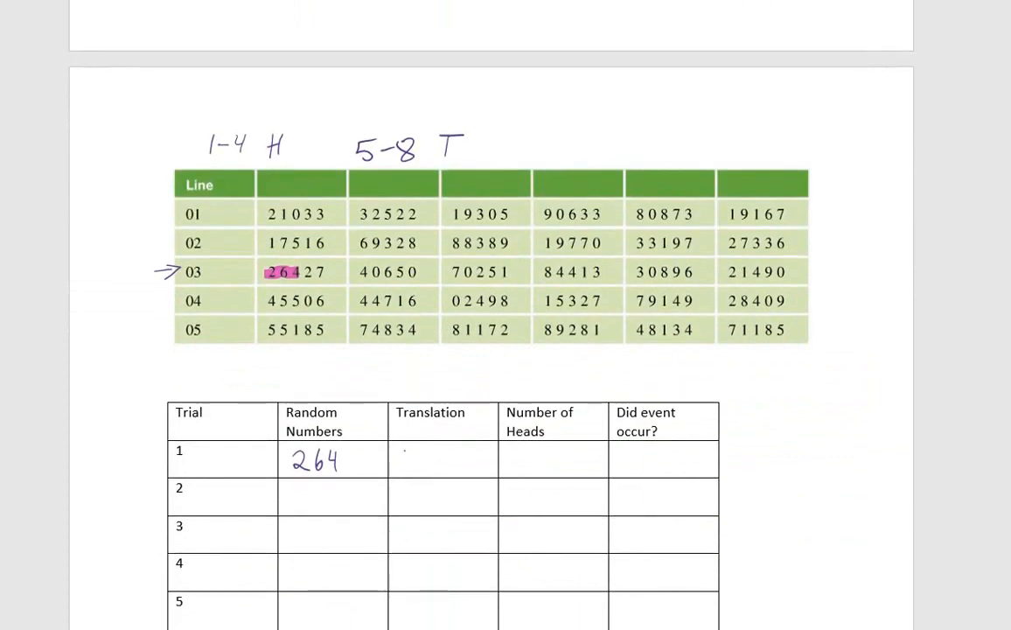
text(H)
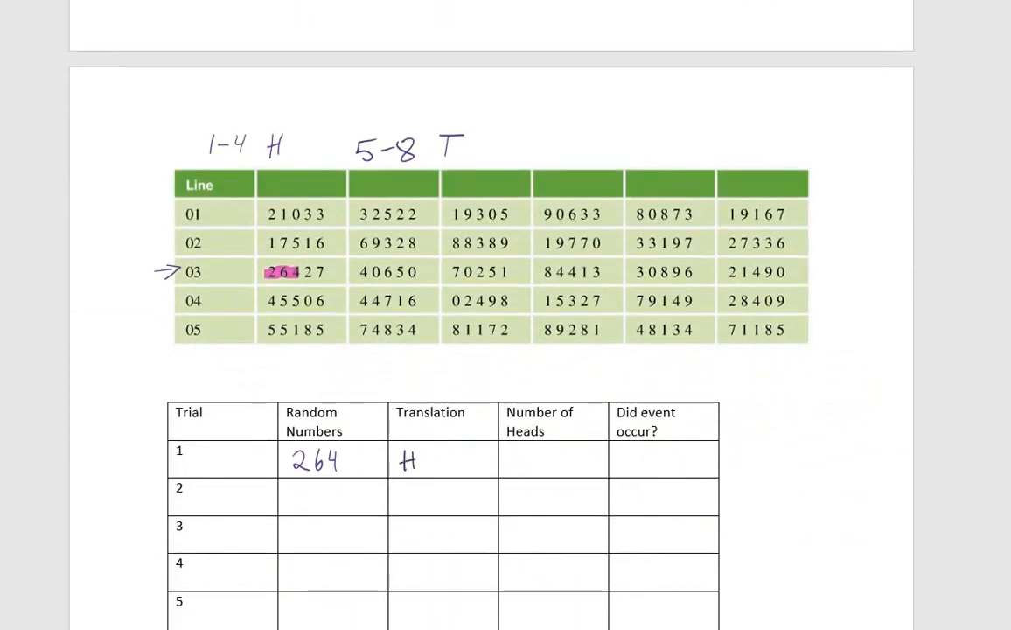
text(1)
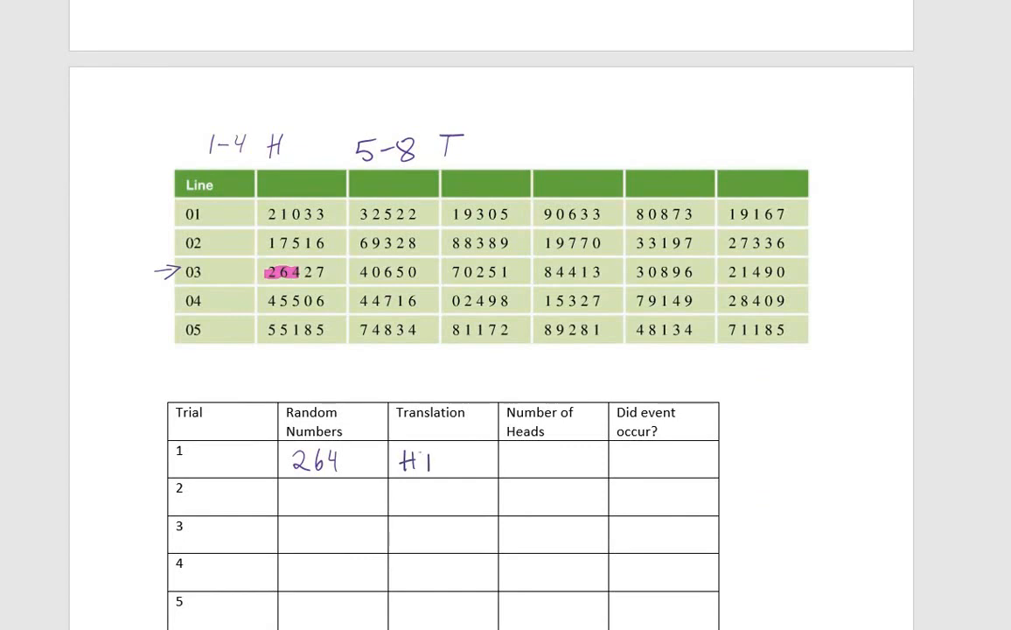
text(TH)
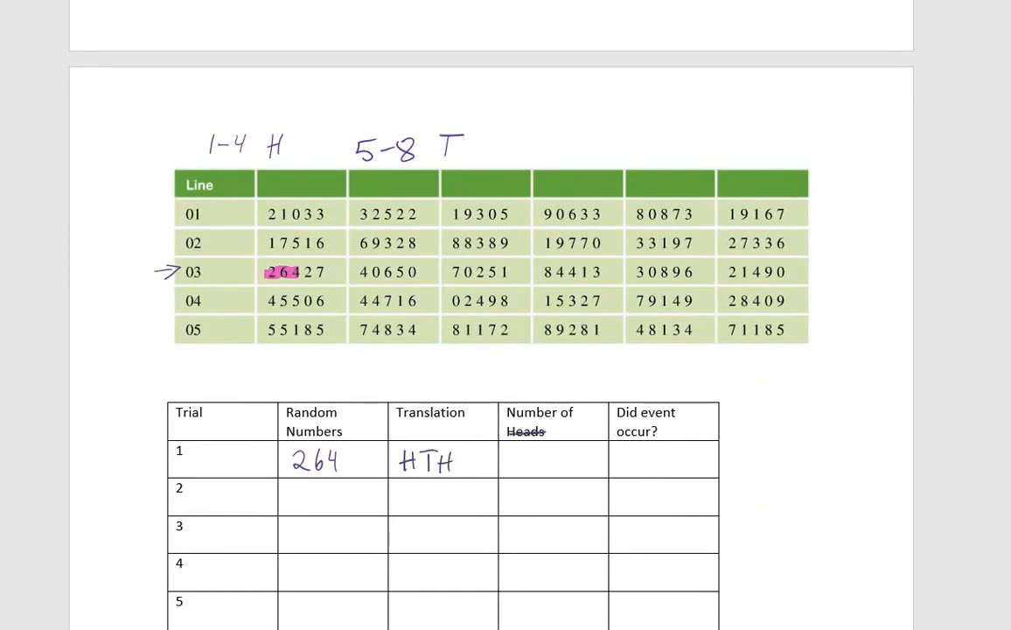
text(tail)
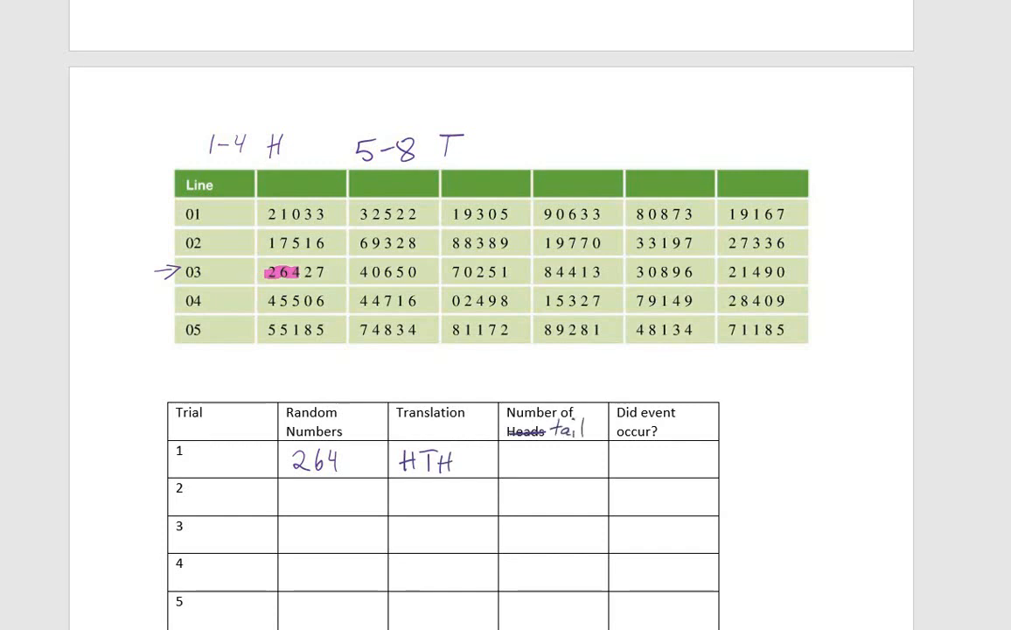
text(s)
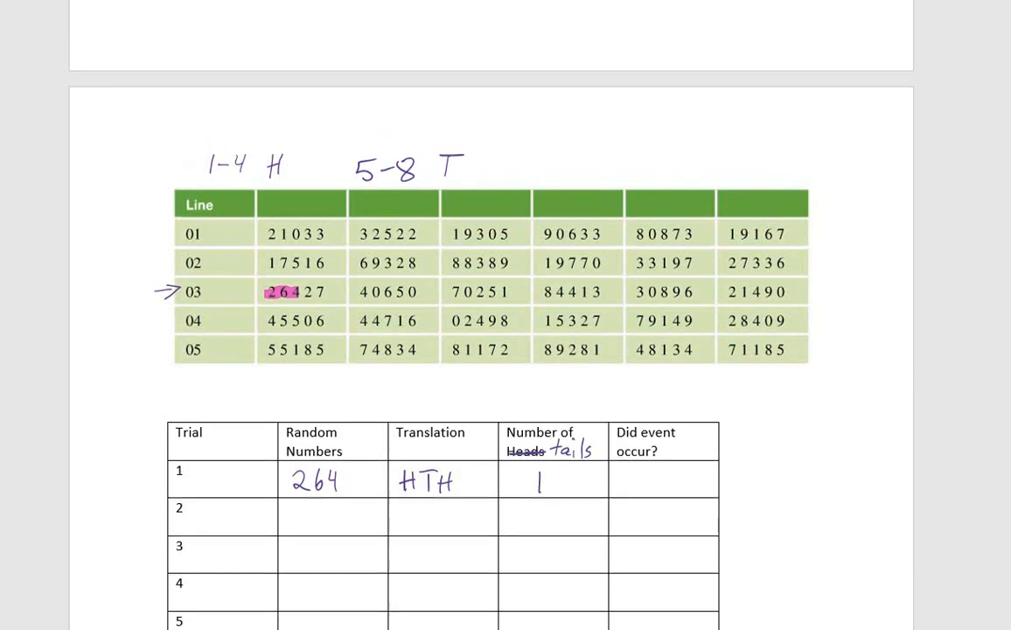
scroll(up, 3)
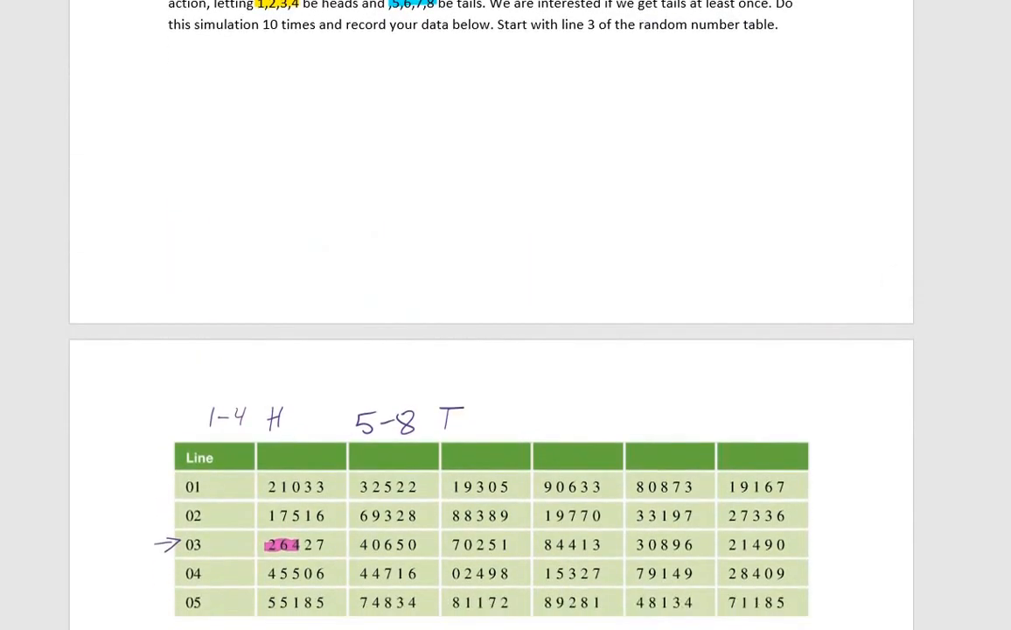
scroll(down, 3)
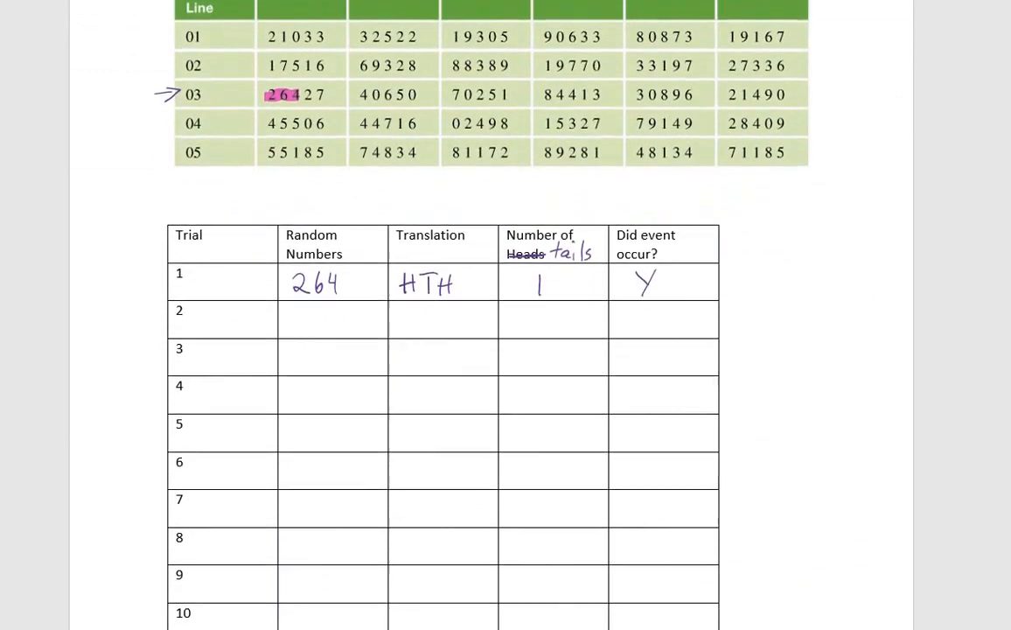
Ink trials 2–5 (274 HTH, 657 TTT, 251 HTH, 844 THH, each Y), highlighting digits in lines 03–04
scroll(up, 3)
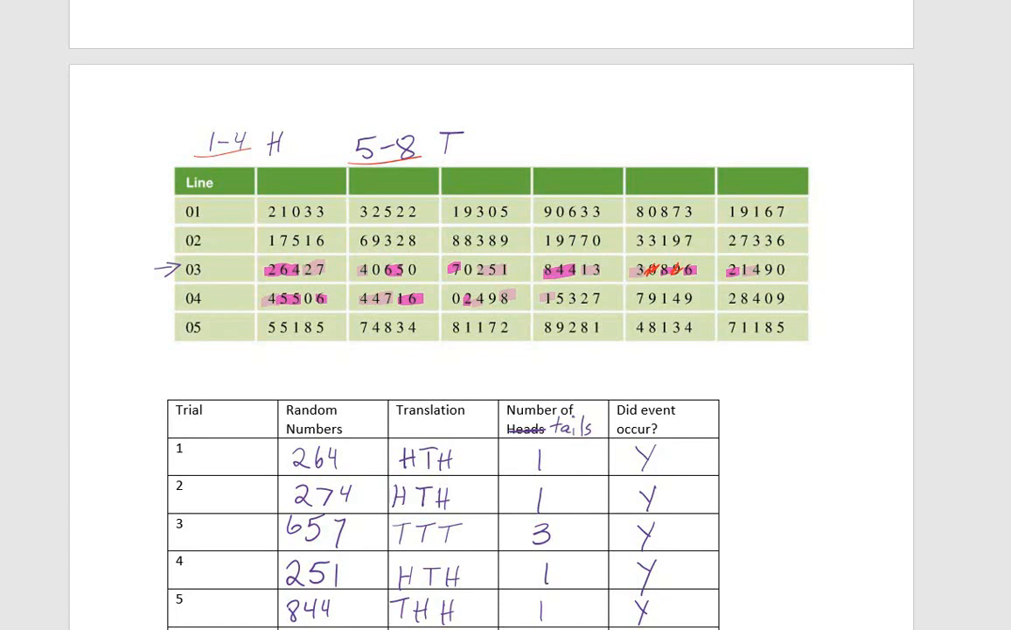
Ink trials 6–10, tick each Y in red, and write 'Emp' 8/10 below the question
scroll(down, 3)
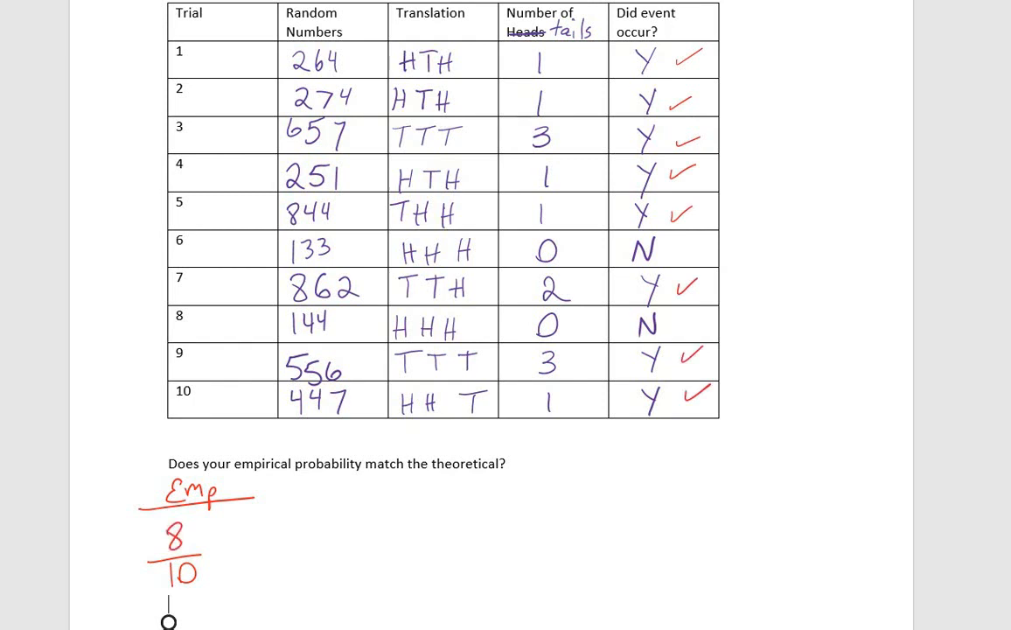
Write '= 80%' in red, add a Theoretical heading, and ink HHH, HHT, HTH, THH, TTT, TTH, THT
scroll(down, 3)
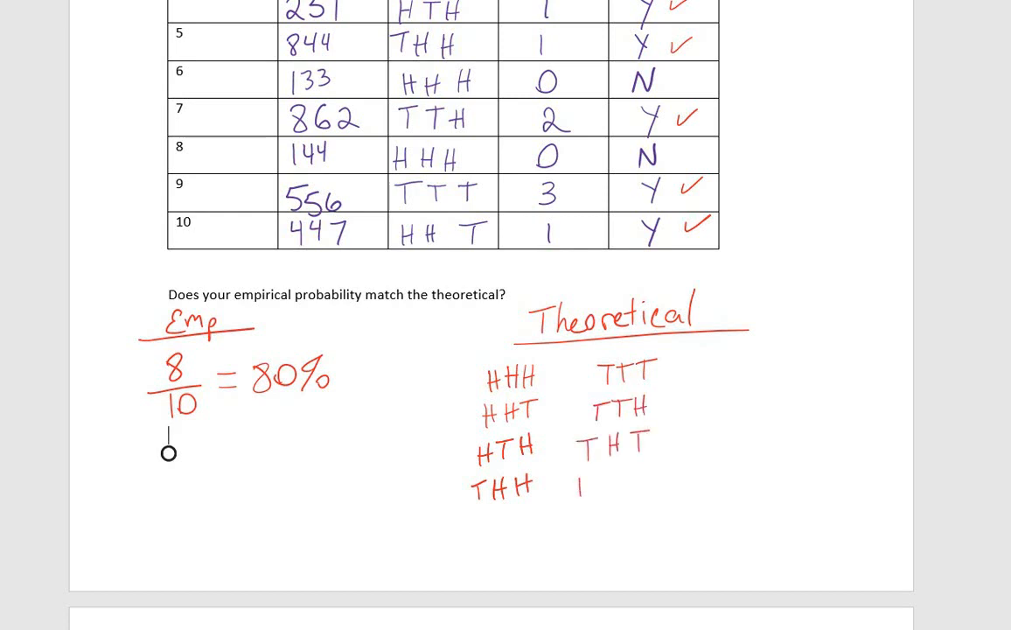
Ink HTT, circle the seven outcomes with T in yellow, and write 7/8 = 87.5%, underlining both percentages
text(HTT)
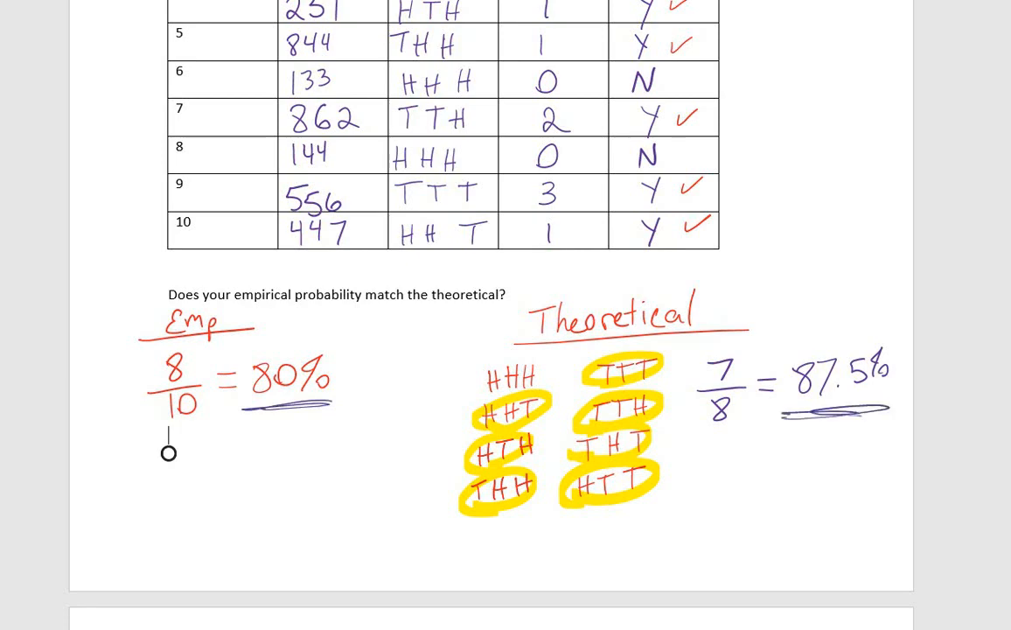
scroll(down, 3)
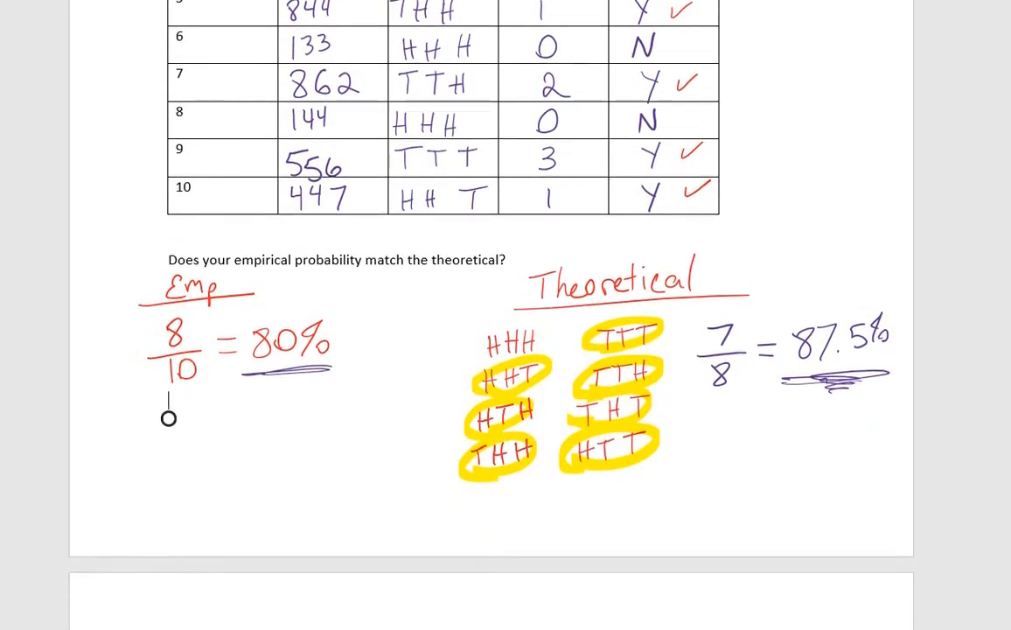